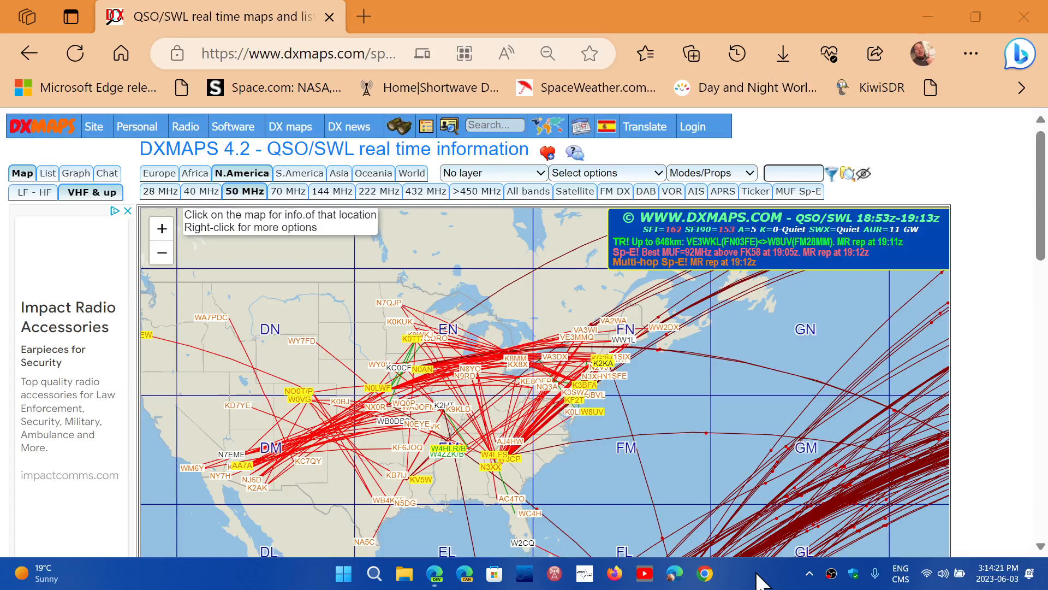
mouse_move(633, 419)
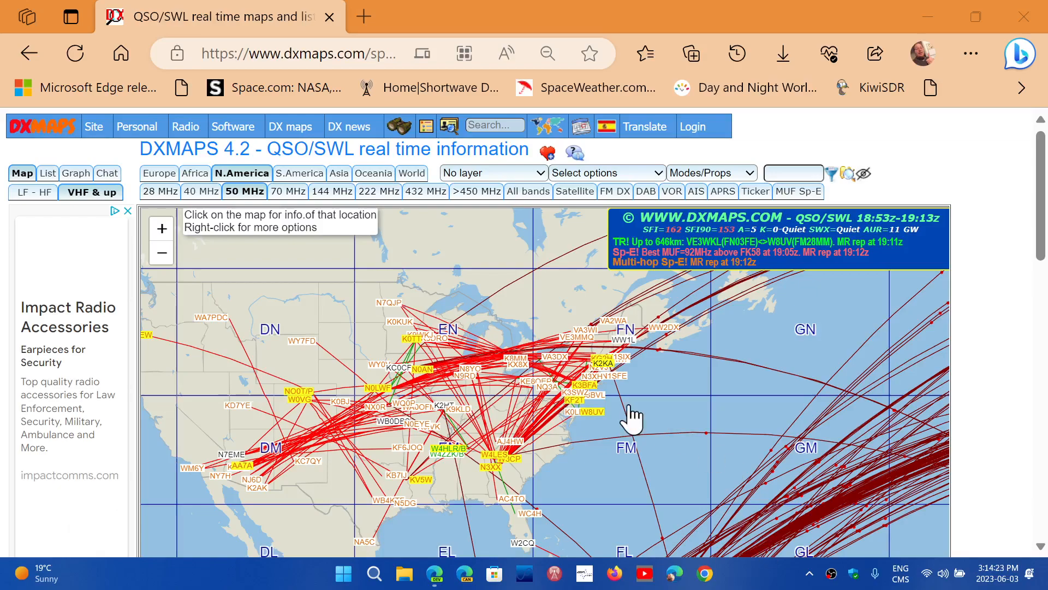
mouse_move(196, 172)
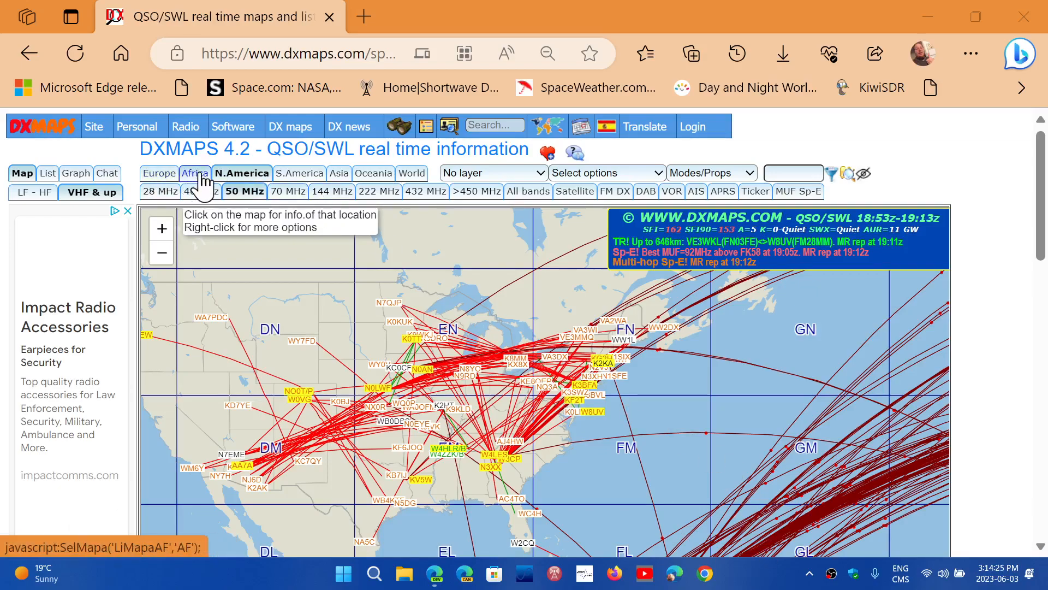
mouse_move(412, 173)
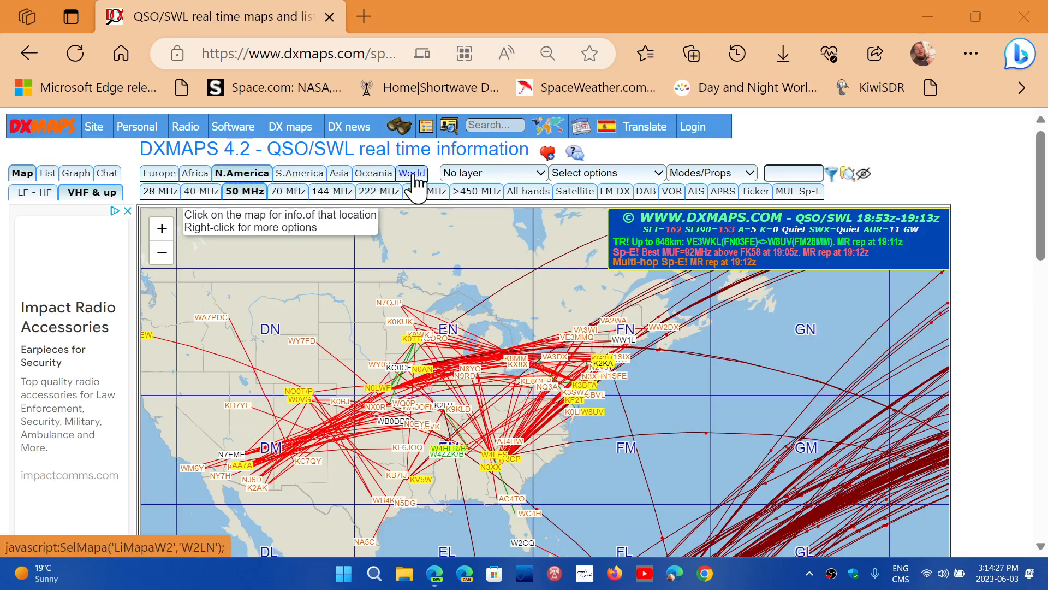
Switch the 50 MHz real-time QSO map region from North America to World
left_click(410, 172)
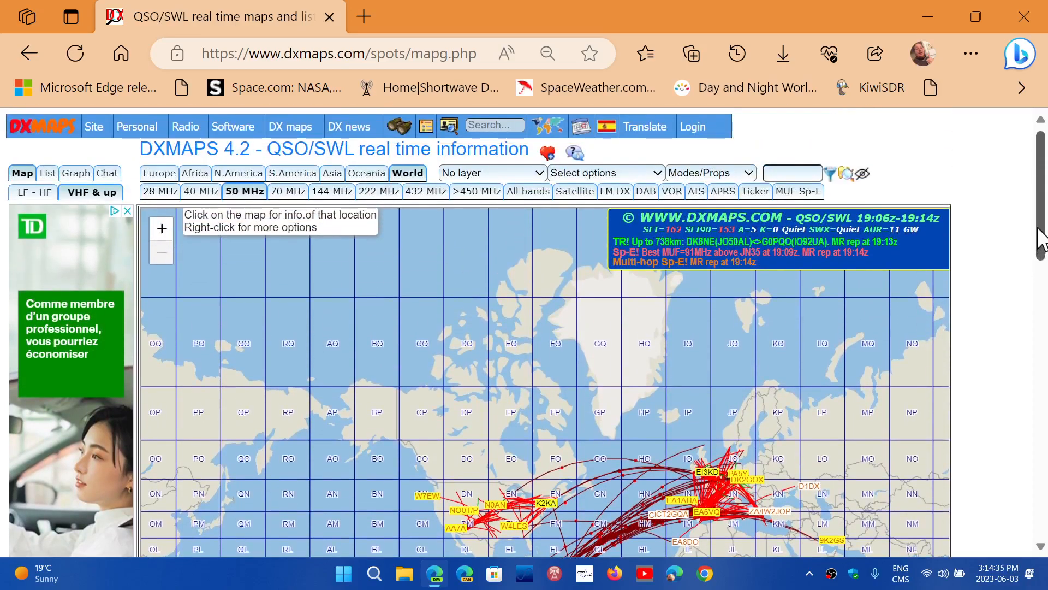
mouse_move(160, 190)
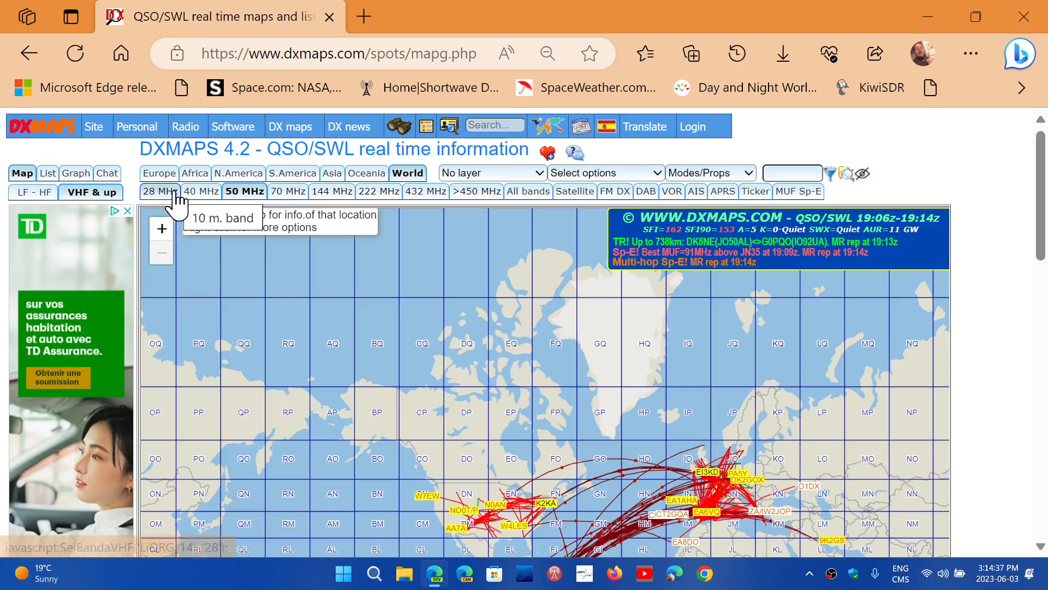
mouse_move(32, 192)
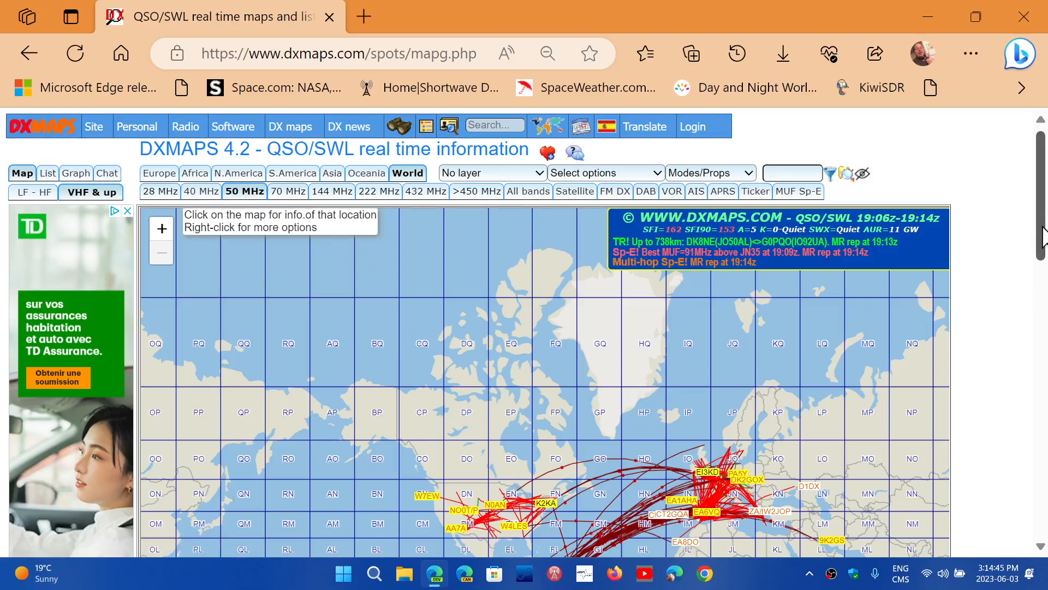
scroll("down", 3)
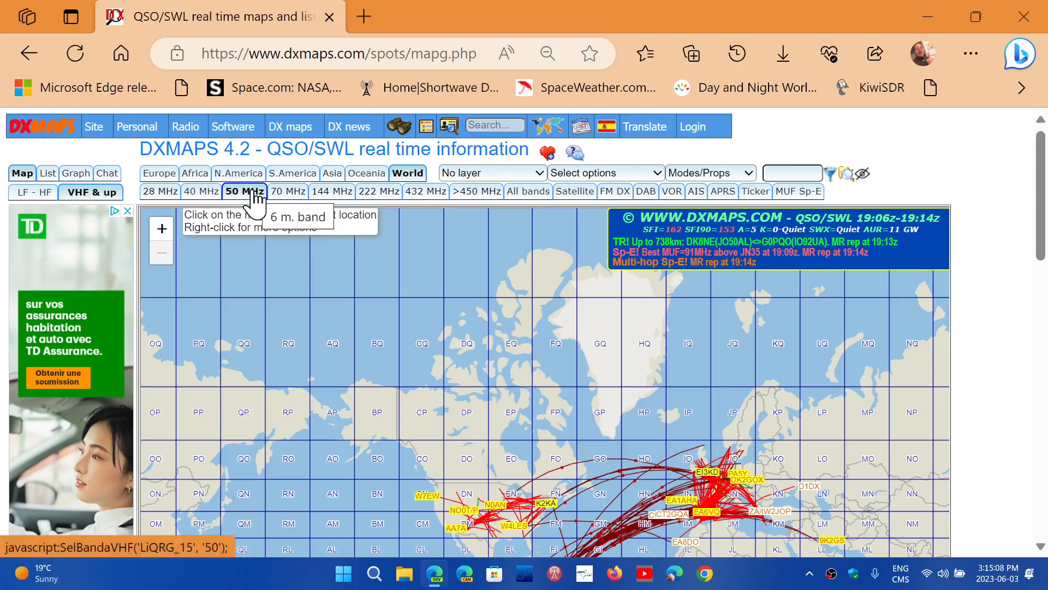
mouse_move(452, 407)
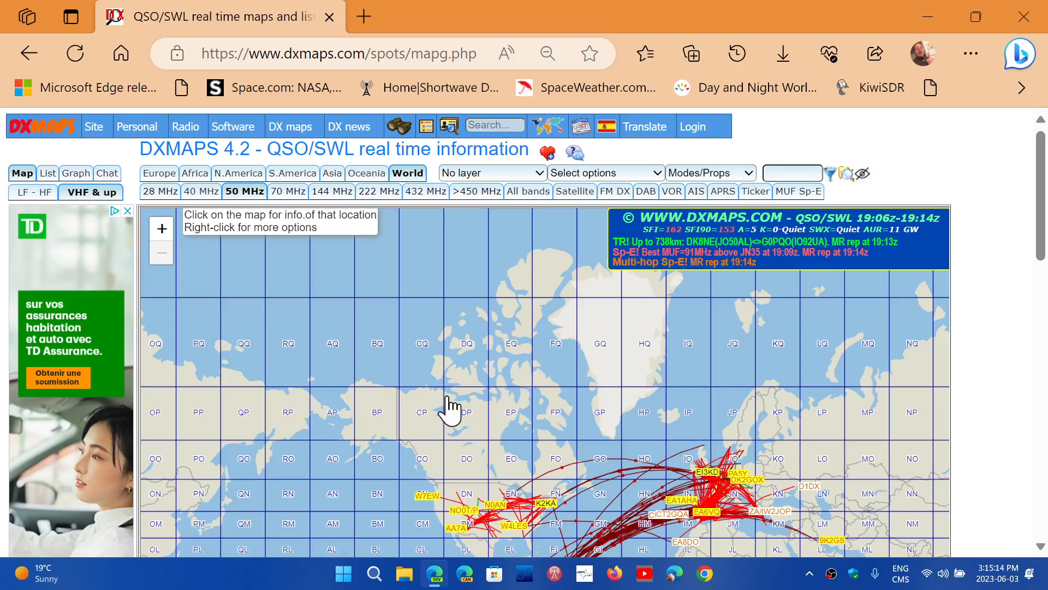
mouse_move(280, 194)
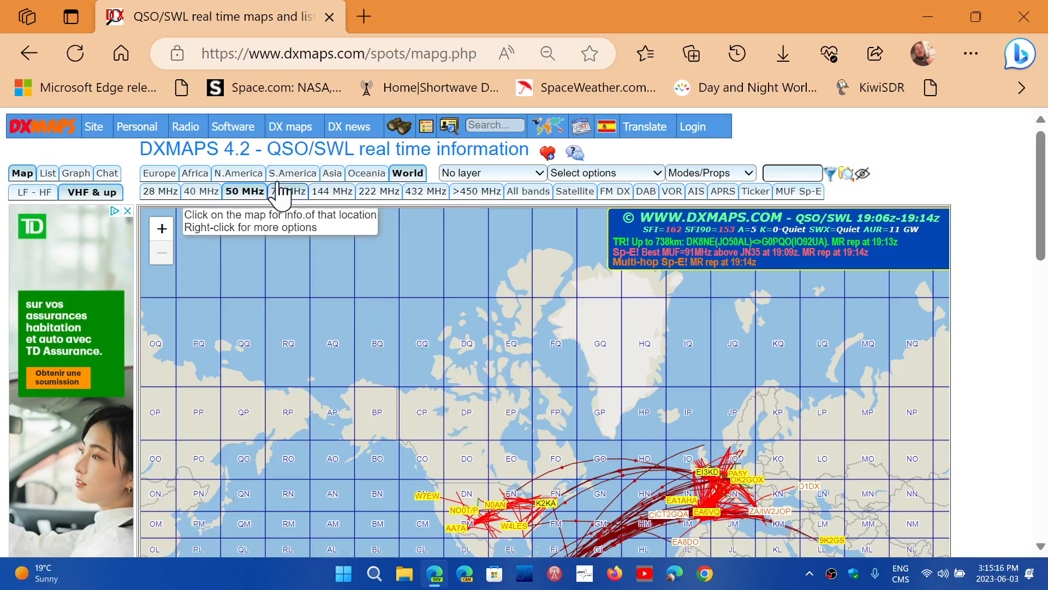
Switch the 50 MHz QSO map region back to N.America
left_click(238, 173)
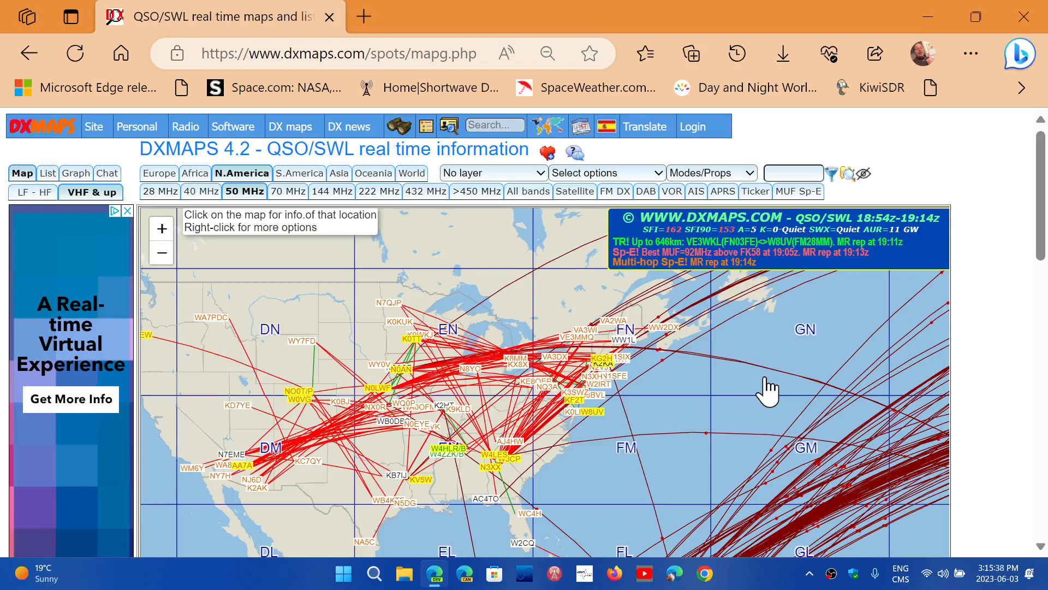
mouse_move(995, 218)
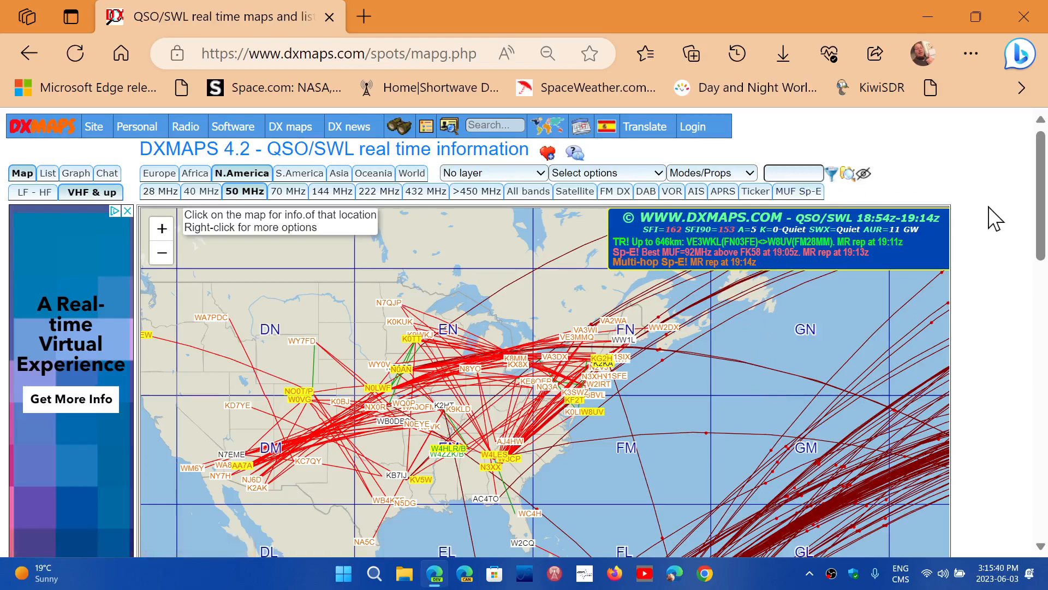